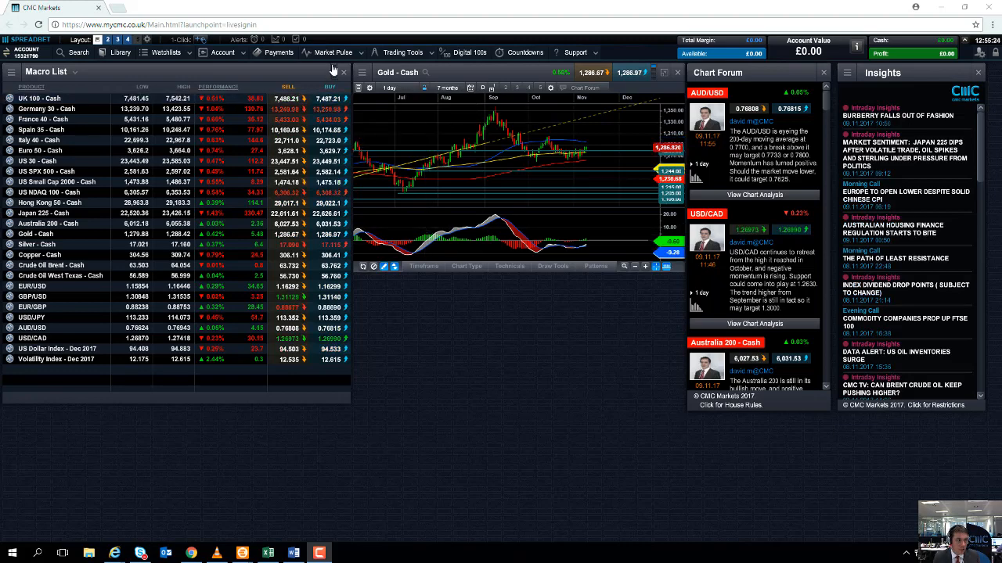
- Open the Market Calendar from Market Pulse and advance it to Monday 13 Nov 2017
click(332, 53)
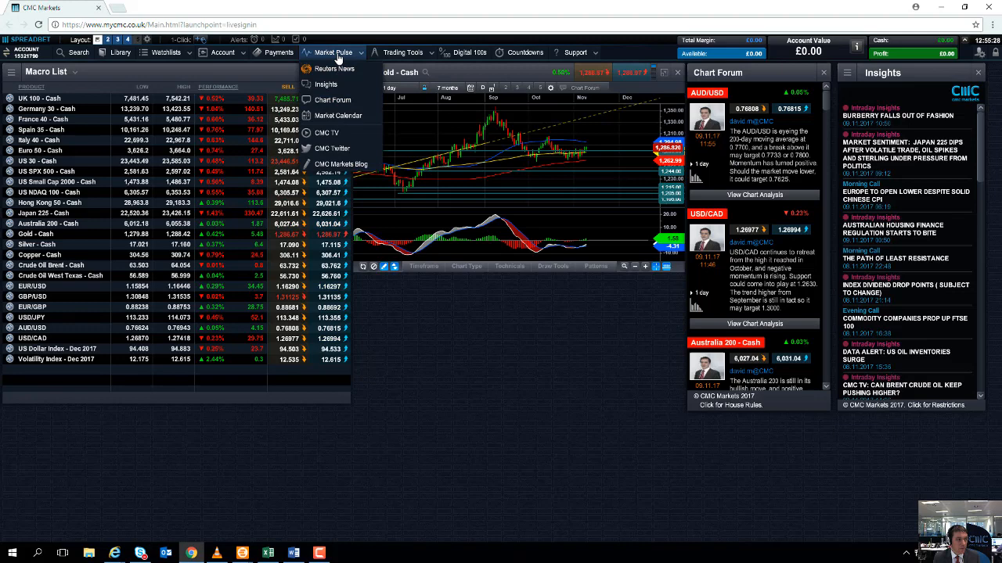
click(338, 115)
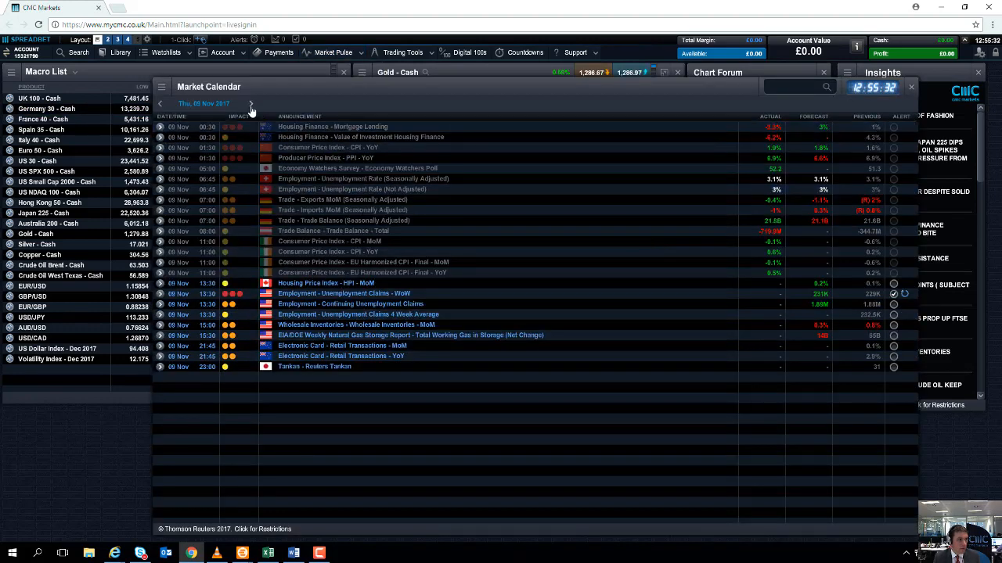
click(251, 104)
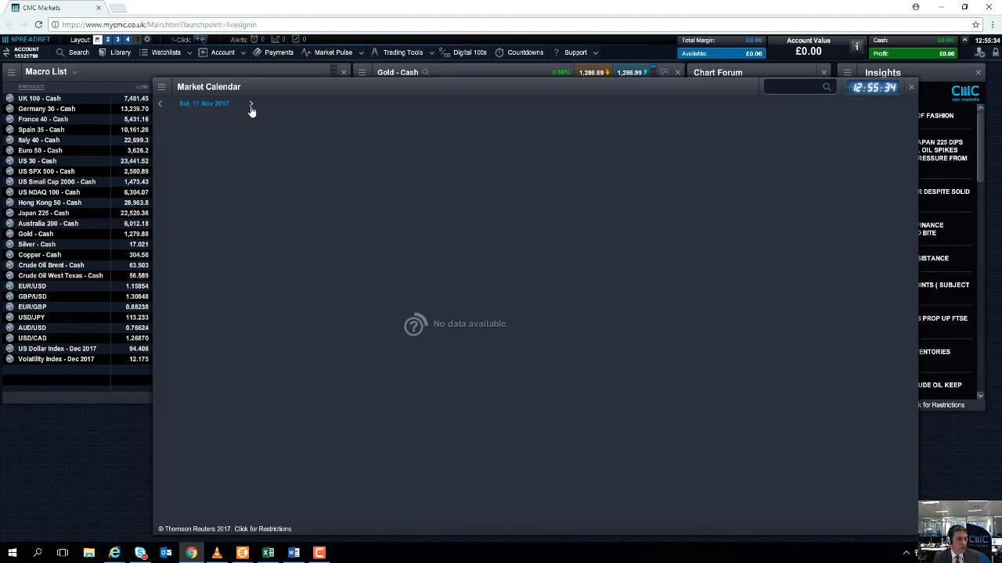
click(250, 103)
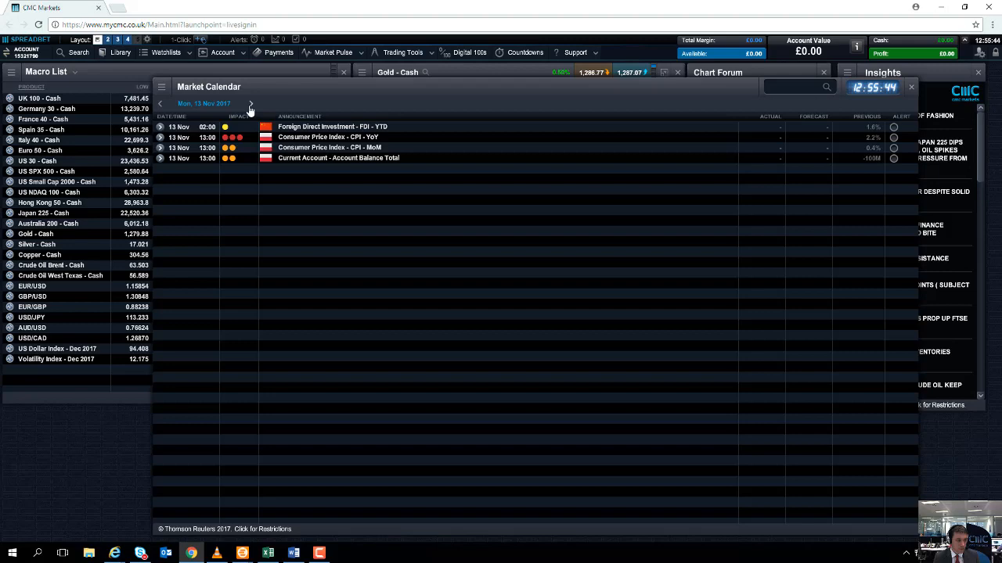
- Advance the Market Calendar one day to Tuesday 14 Nov 2017
click(251, 103)
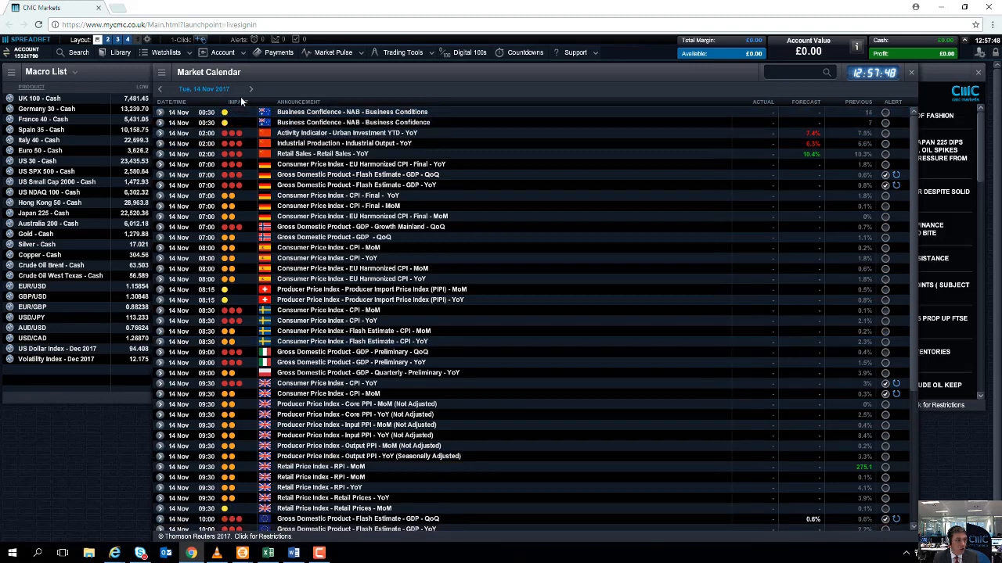
- Advance the Market Calendar one day to Wednesday 15 Nov 2017
click(250, 88)
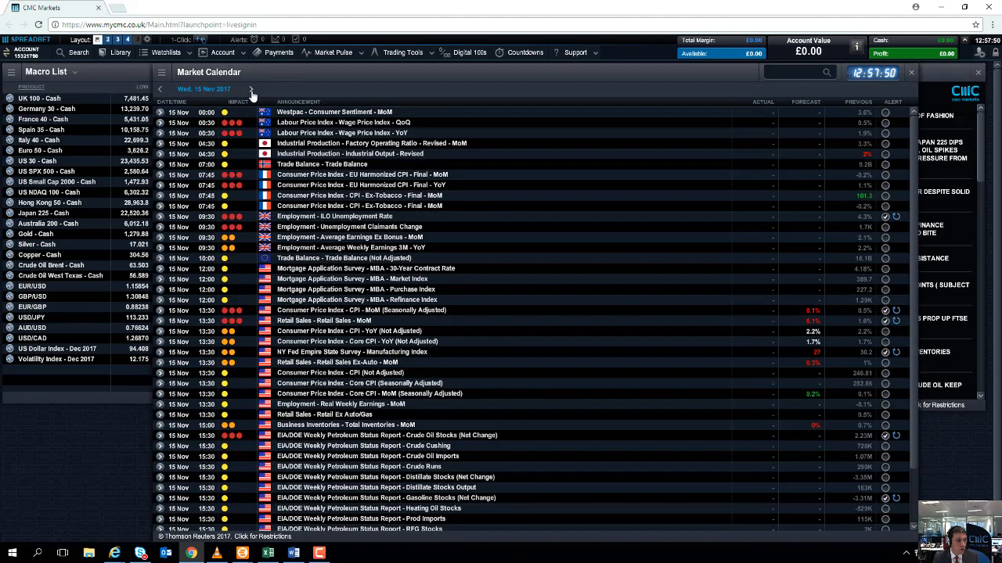
mouse_move(329, 227)
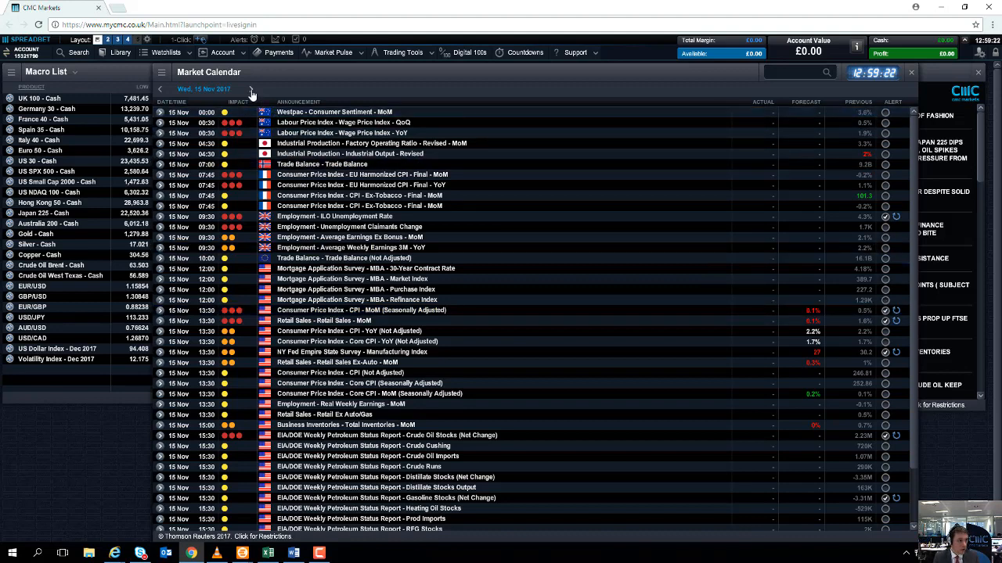
- Advance the Market Calendar one day to Thursday 16 Nov 2017
click(251, 88)
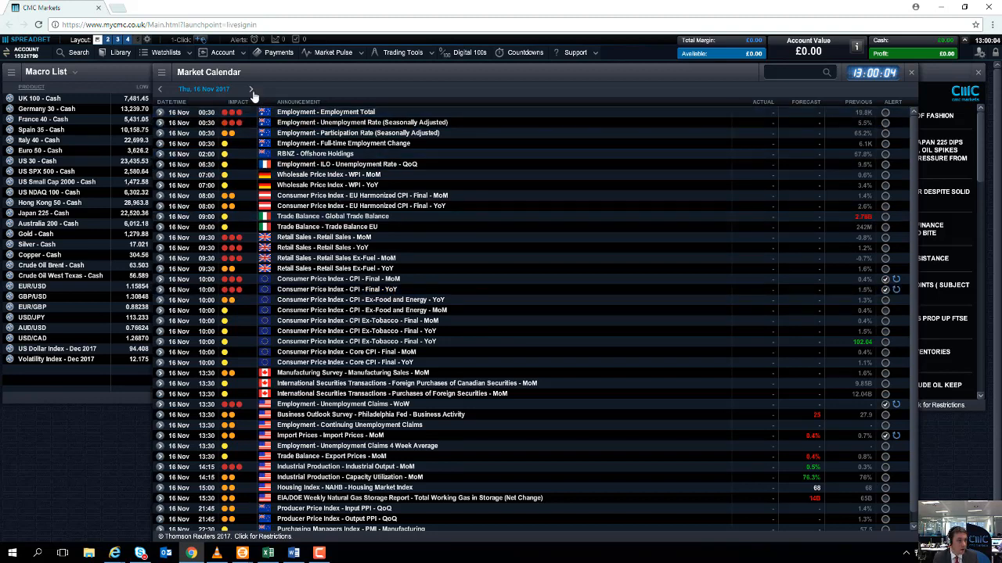
- Close the Market Calendar window to return to the trading workspace
click(251, 89)
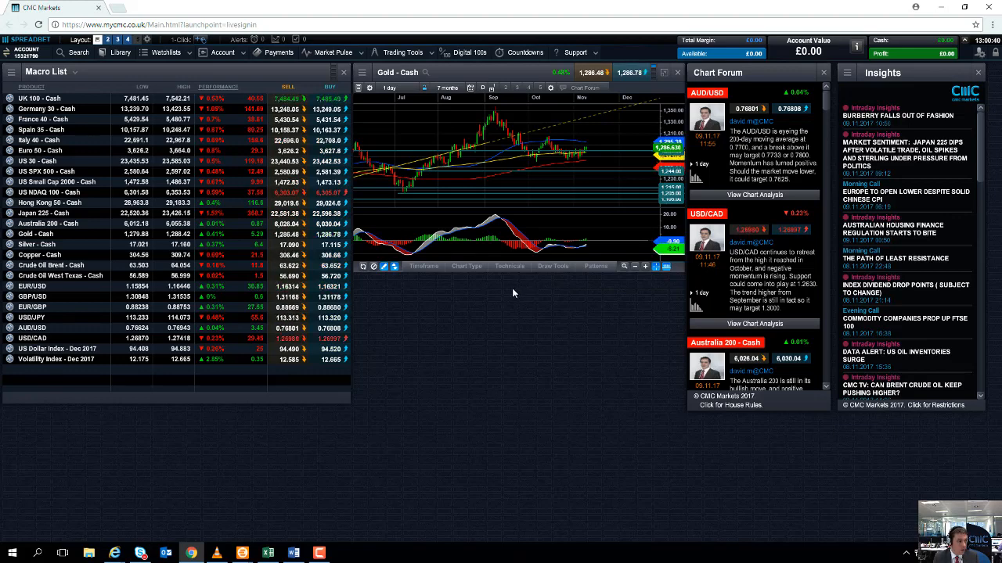
- Open the EUR/USD price chart from the market's right-click menu
right_click(32, 286)
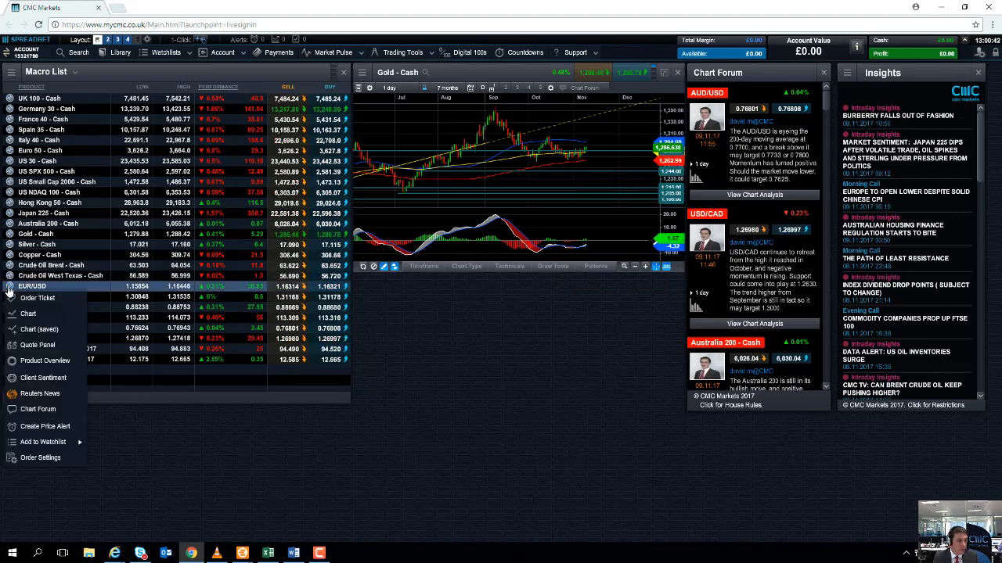
click(555, 288)
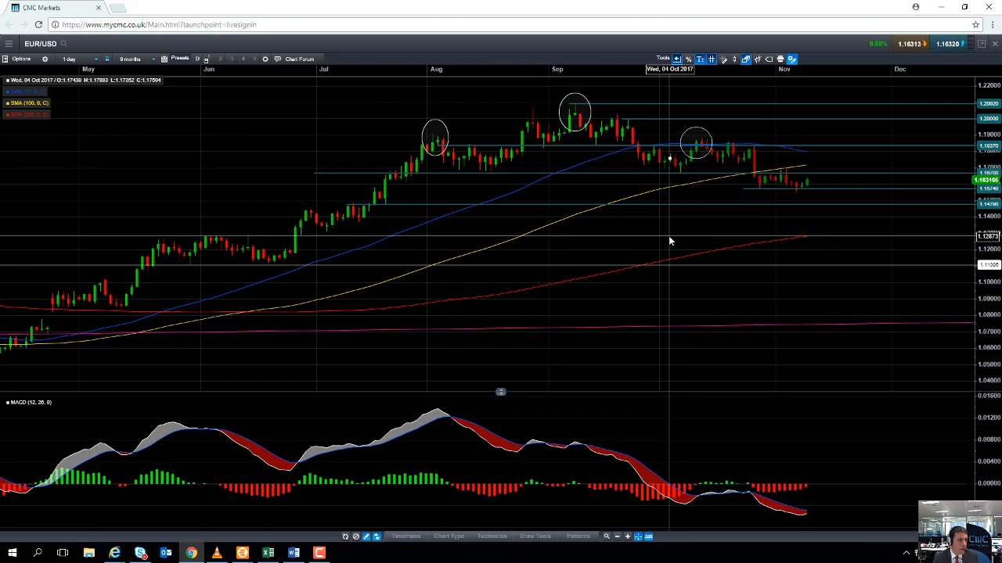
mouse_move(554, 259)
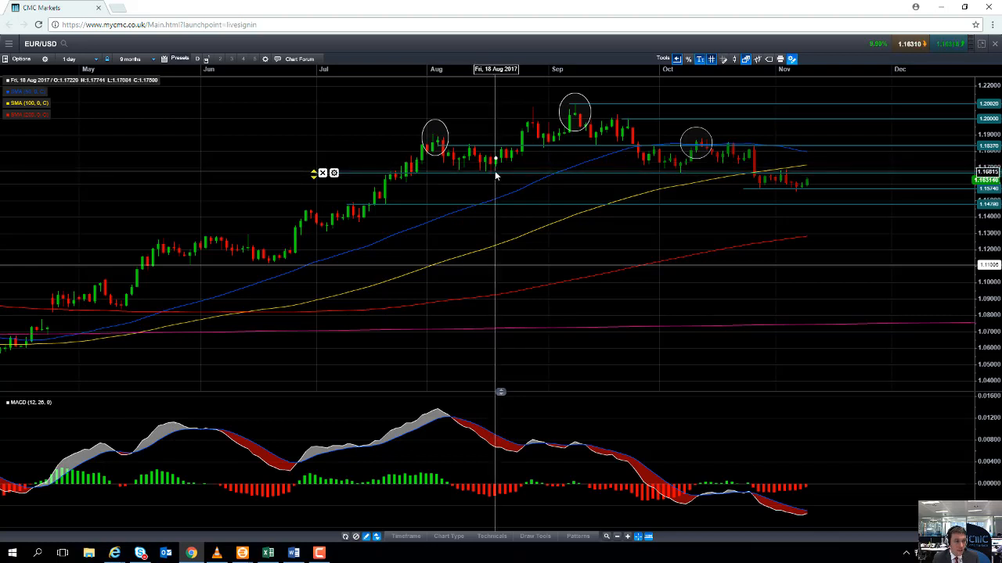
mouse_move(583, 115)
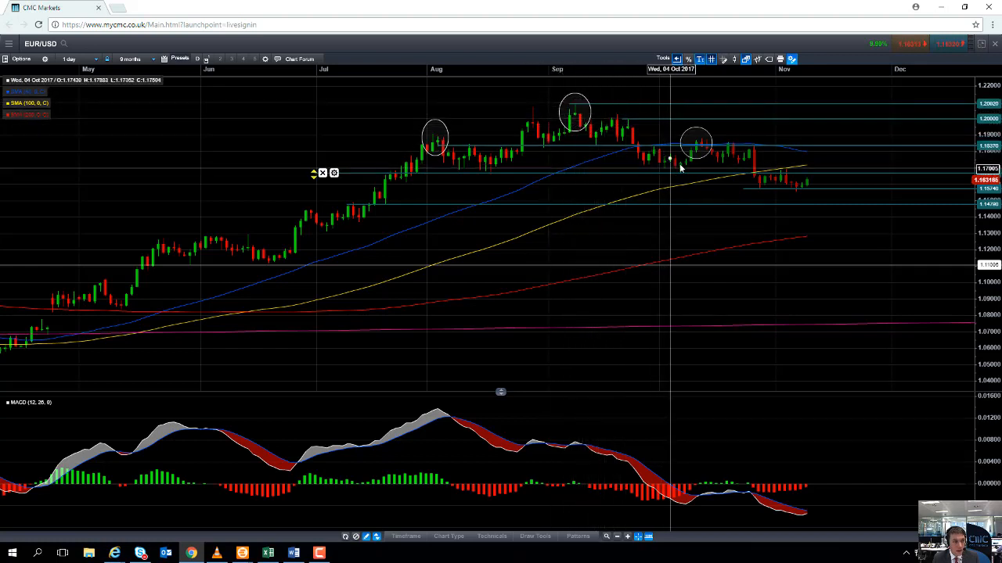
mouse_move(680, 172)
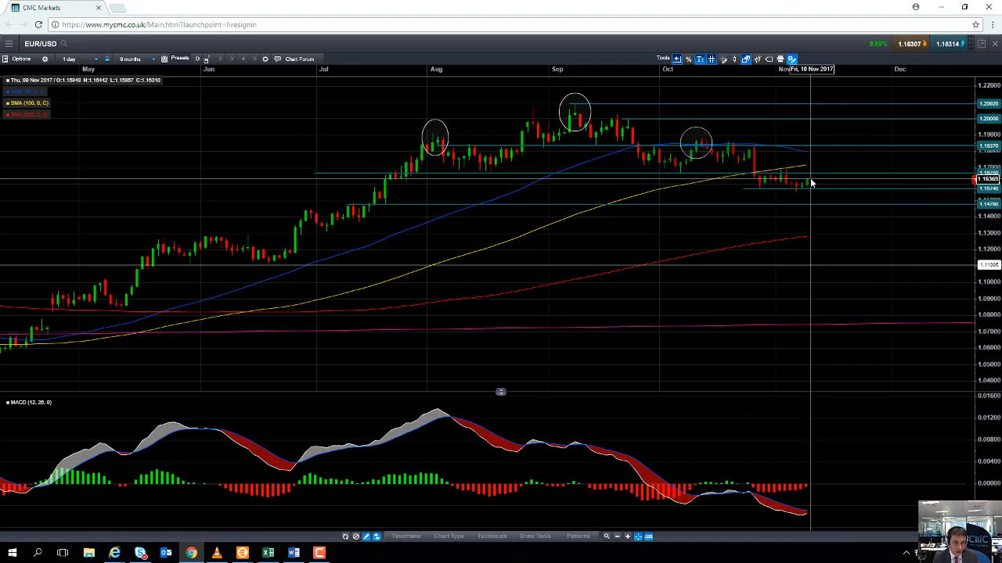
mouse_move(810, 241)
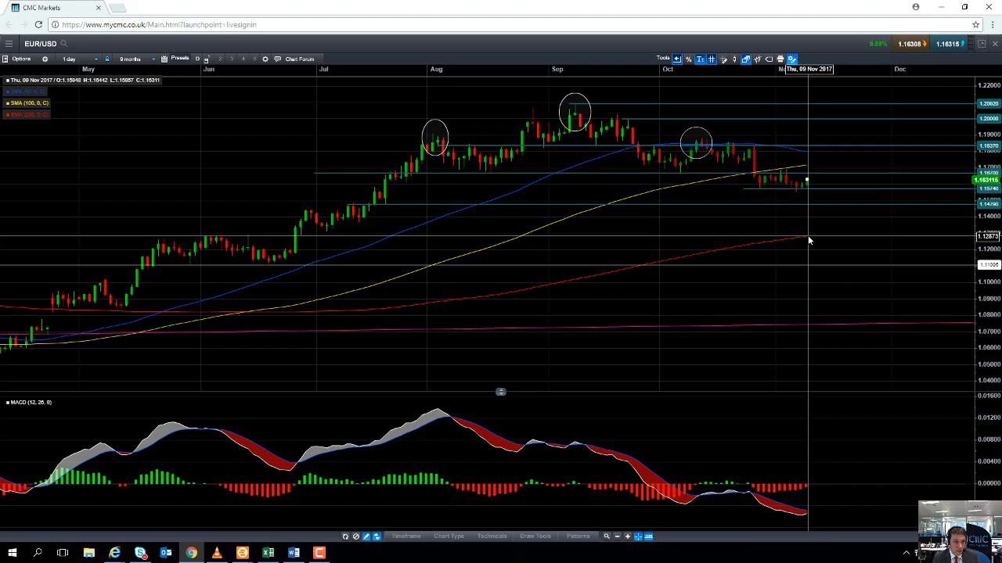
mouse_move(808, 240)
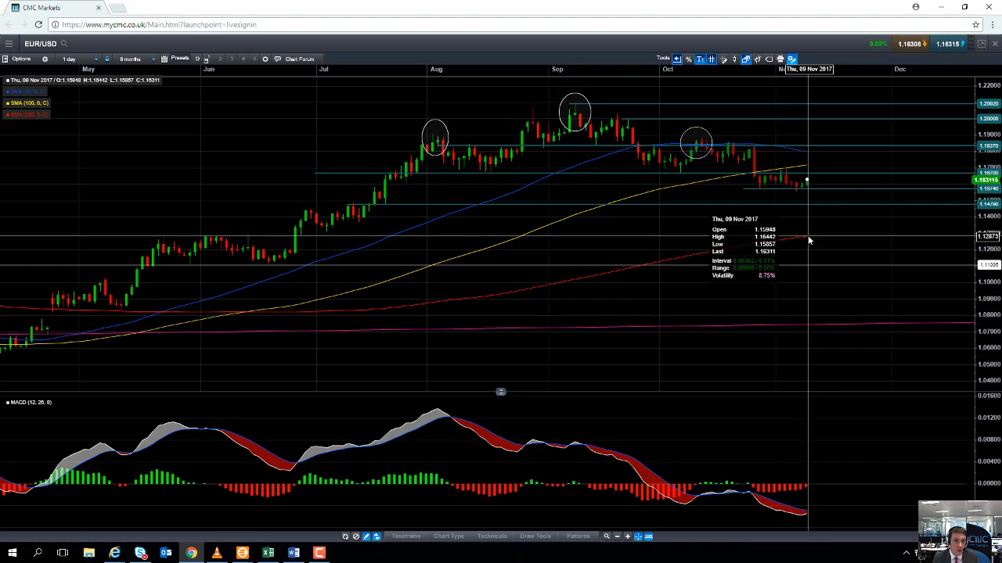
mouse_move(796, 282)
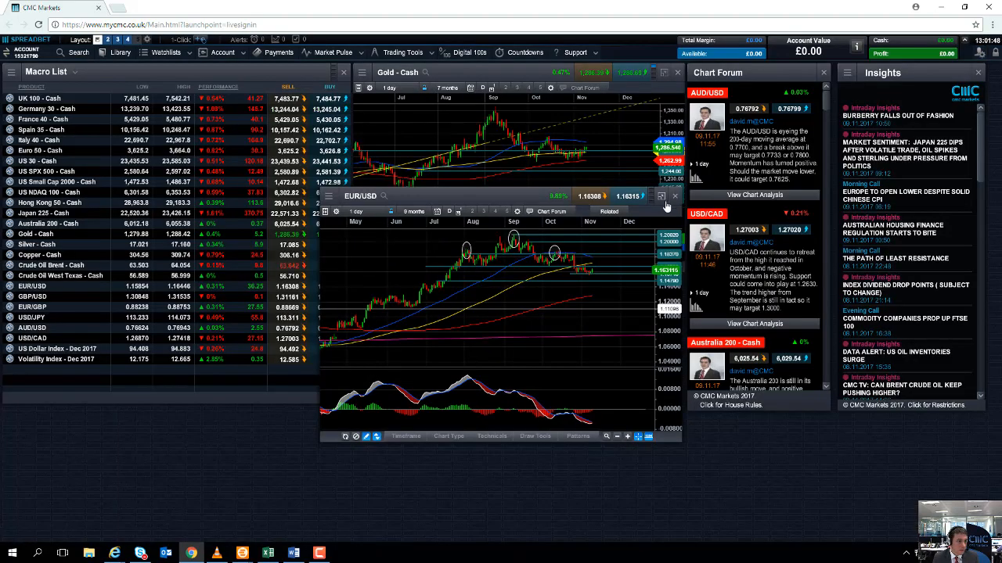
- Switch the chart to GBP/USD and show it full screen with MACD
click(666, 196)
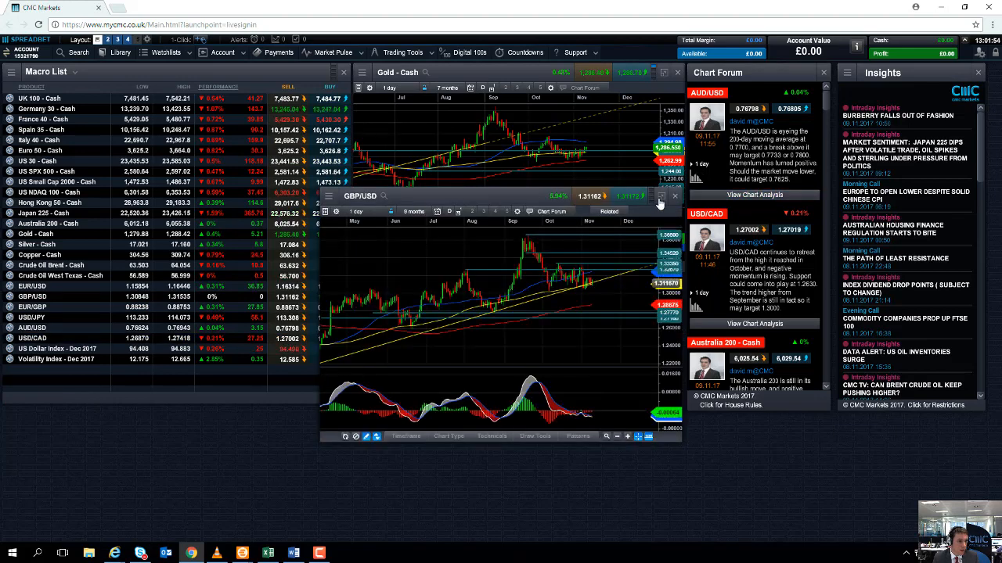
click(661, 196)
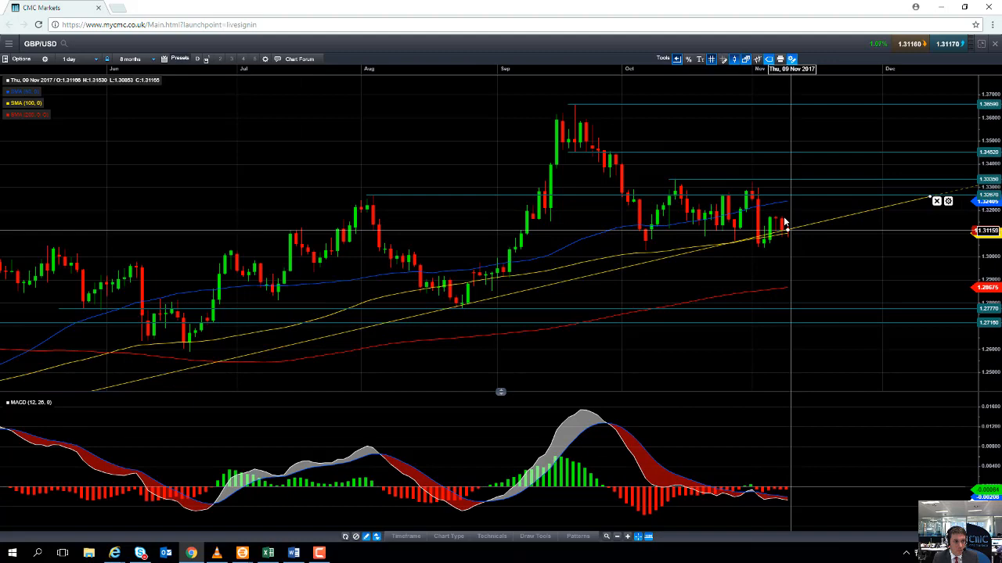
- Change the GBP/USD chart period from 8 months to 10 months
click(130, 58)
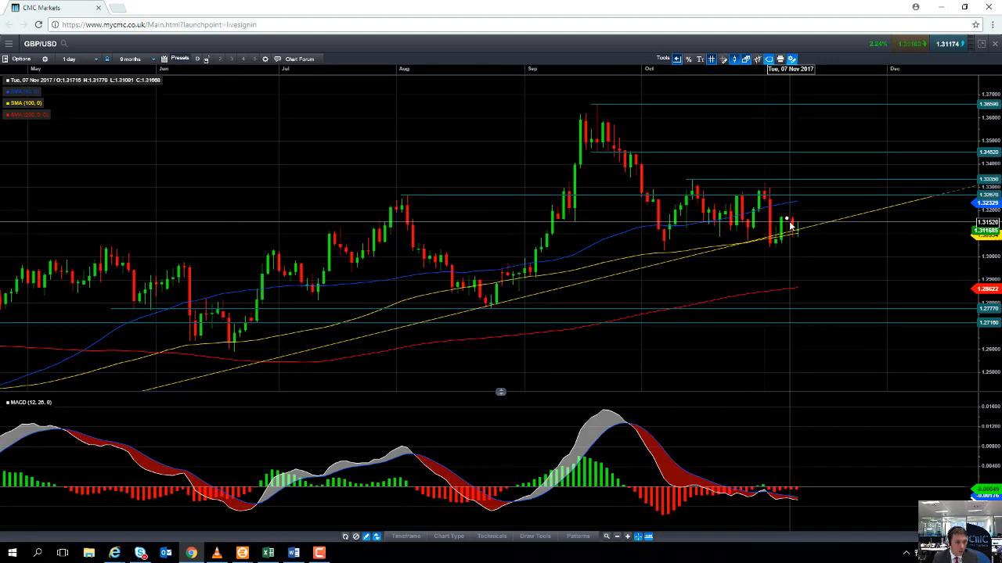
click(133, 58)
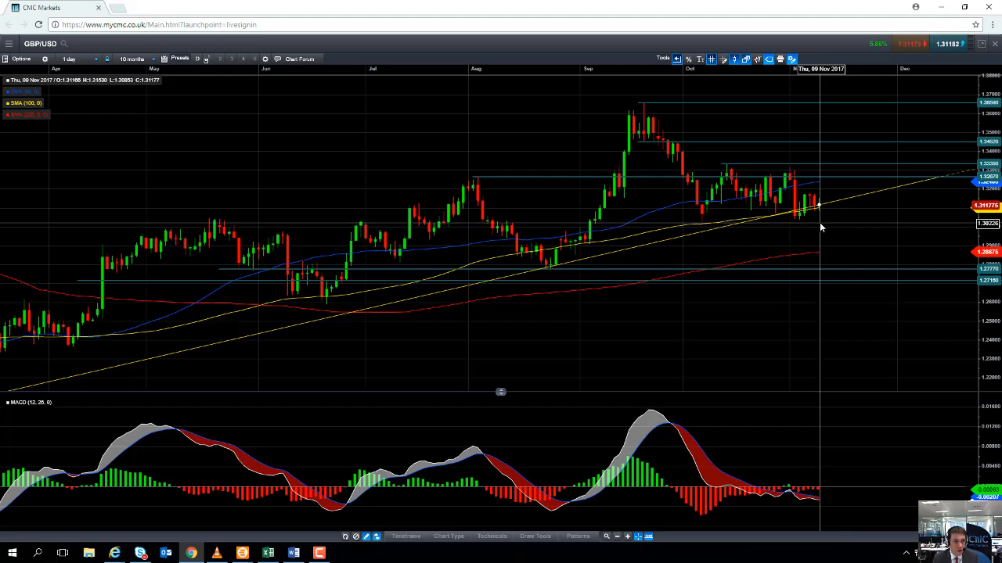
mouse_move(822, 227)
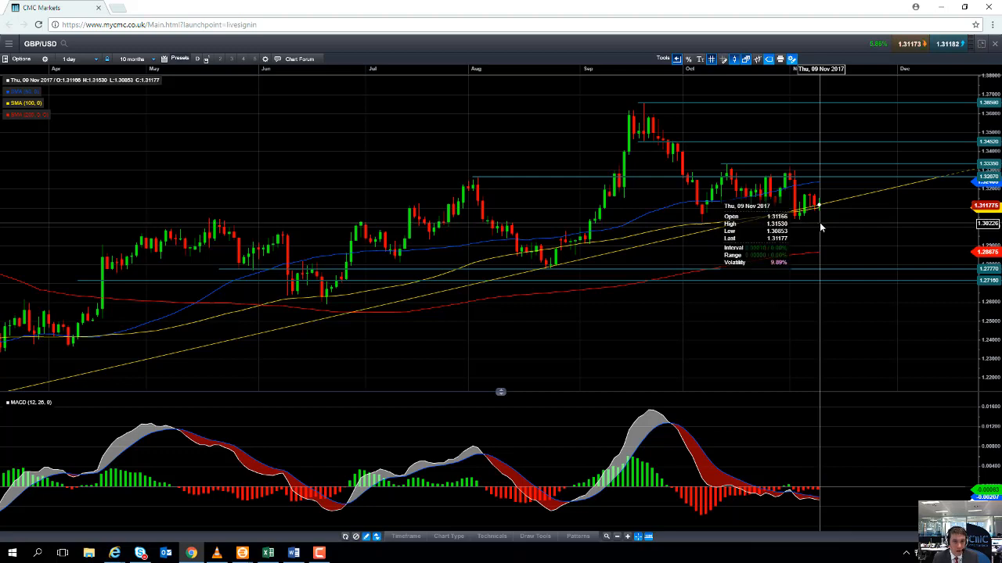
mouse_move(820, 225)
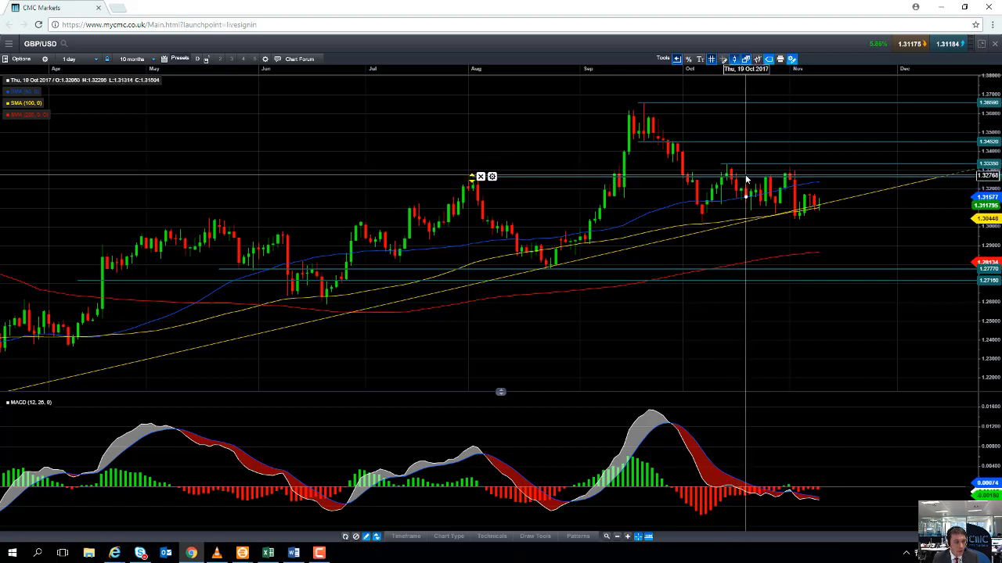
mouse_move(820, 211)
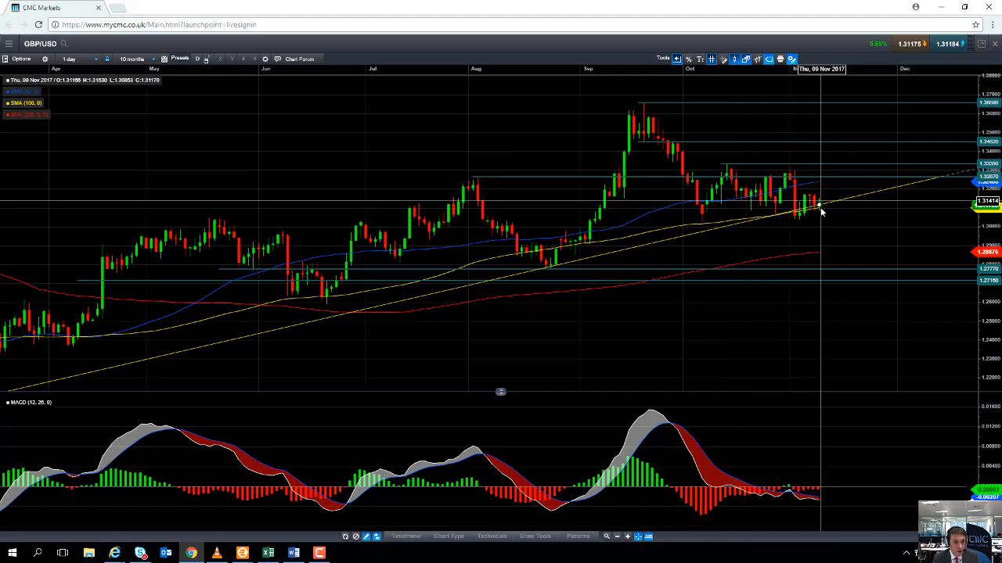
mouse_move(819, 232)
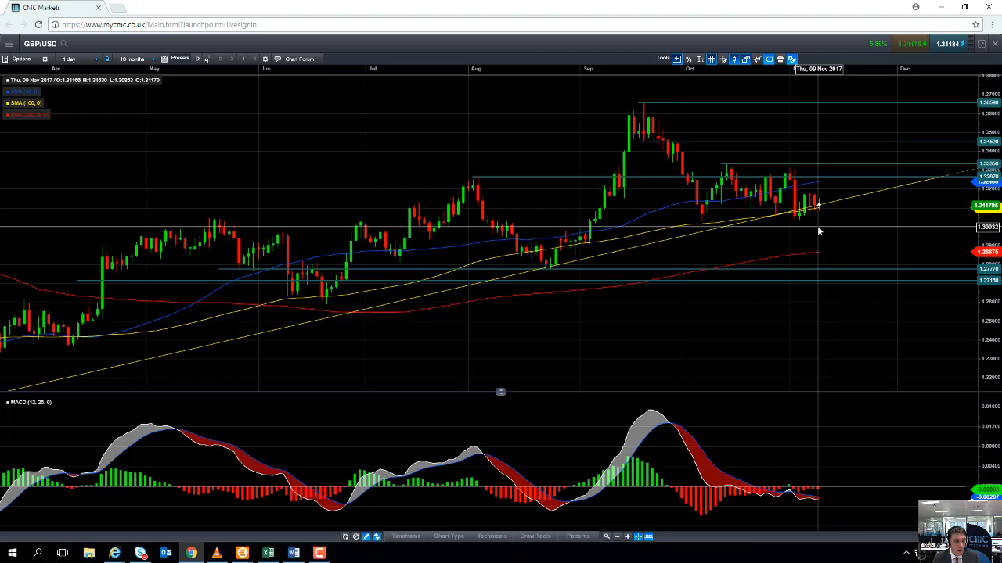
mouse_move(818, 257)
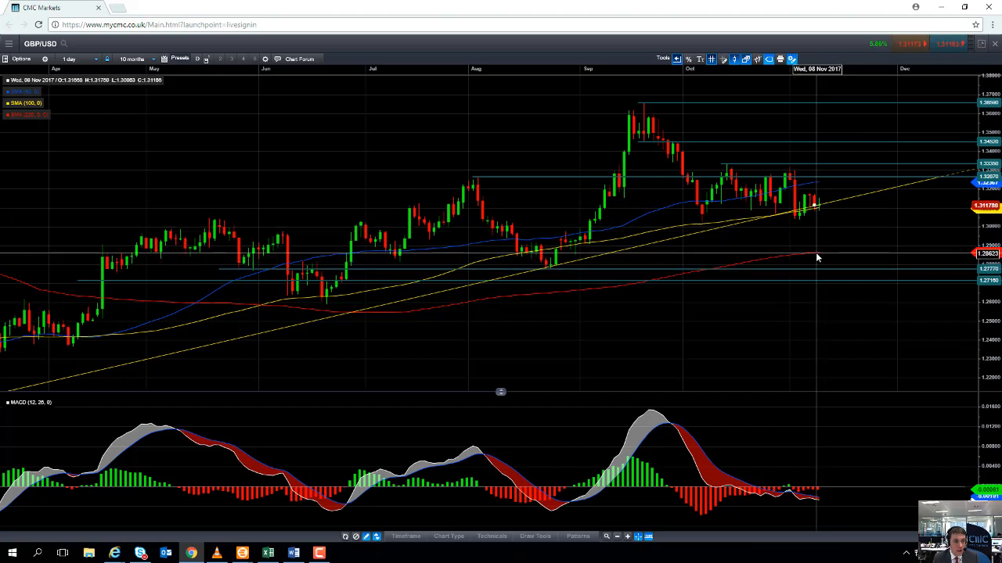
mouse_move(817, 257)
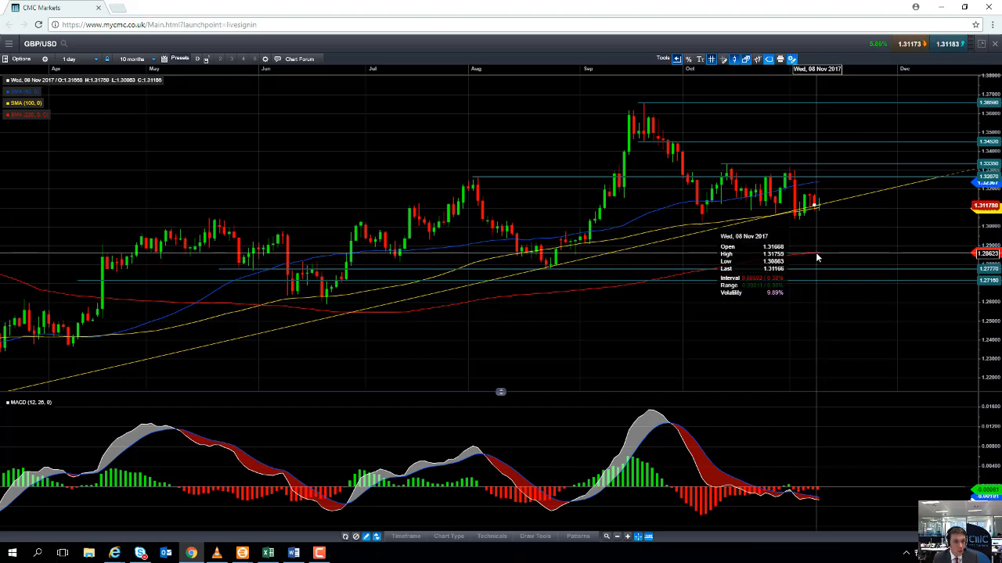
mouse_move(922, 80)
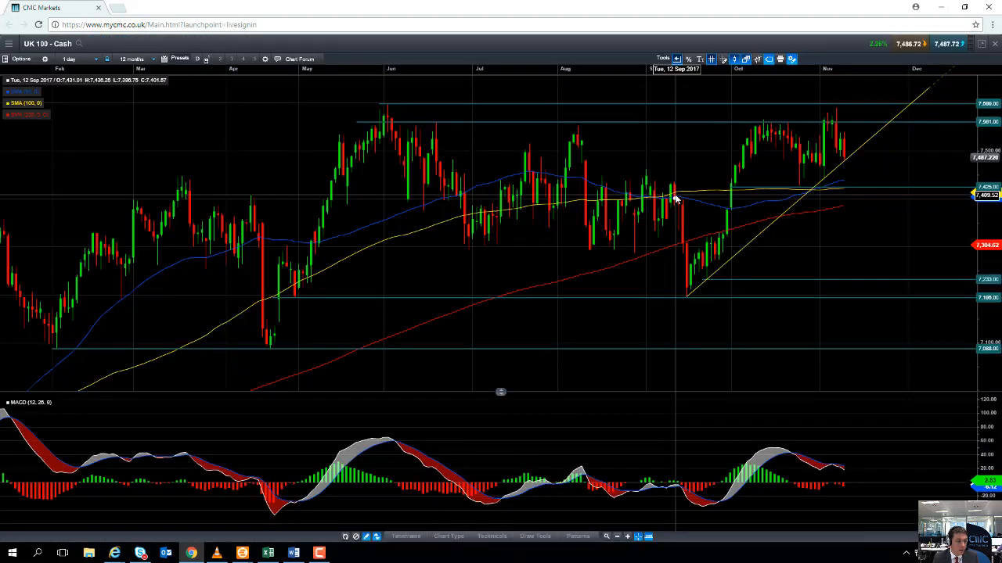
mouse_move(851, 151)
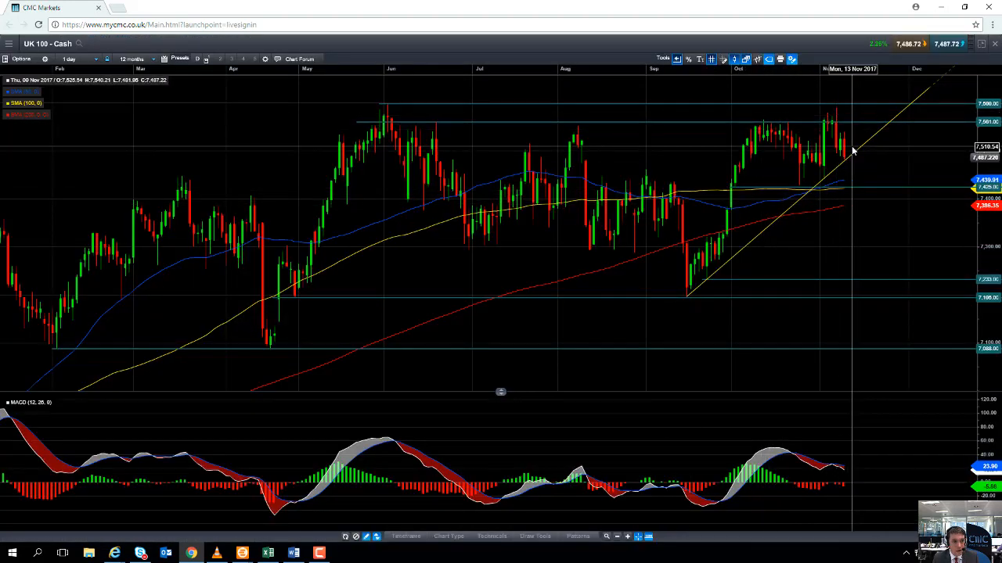
mouse_move(850, 155)
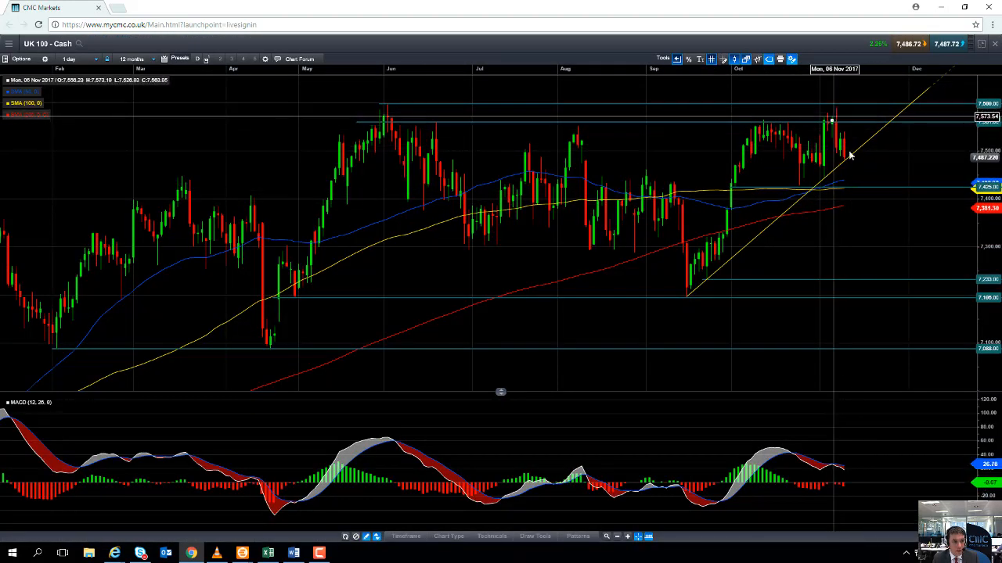
mouse_move(851, 167)
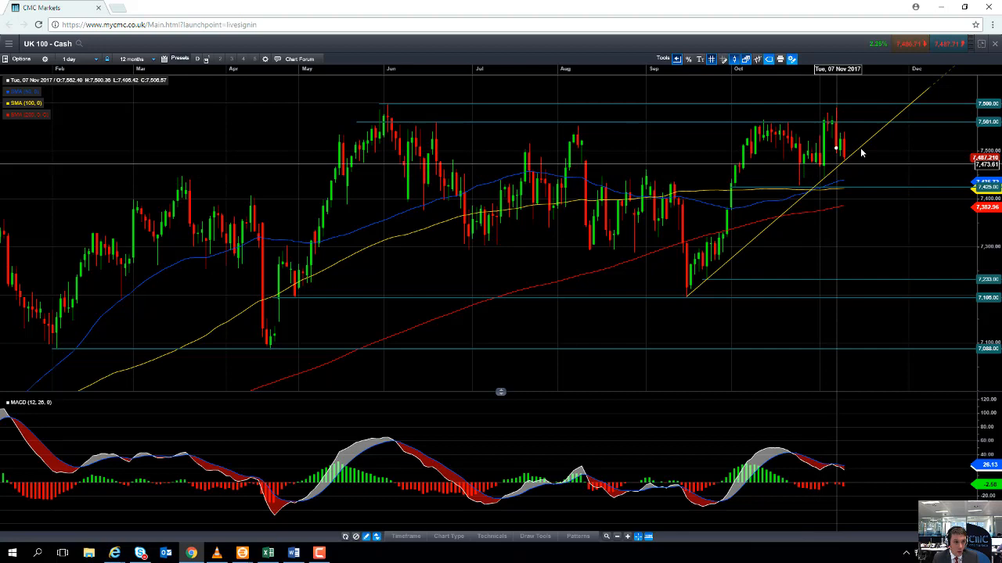
mouse_move(851, 155)
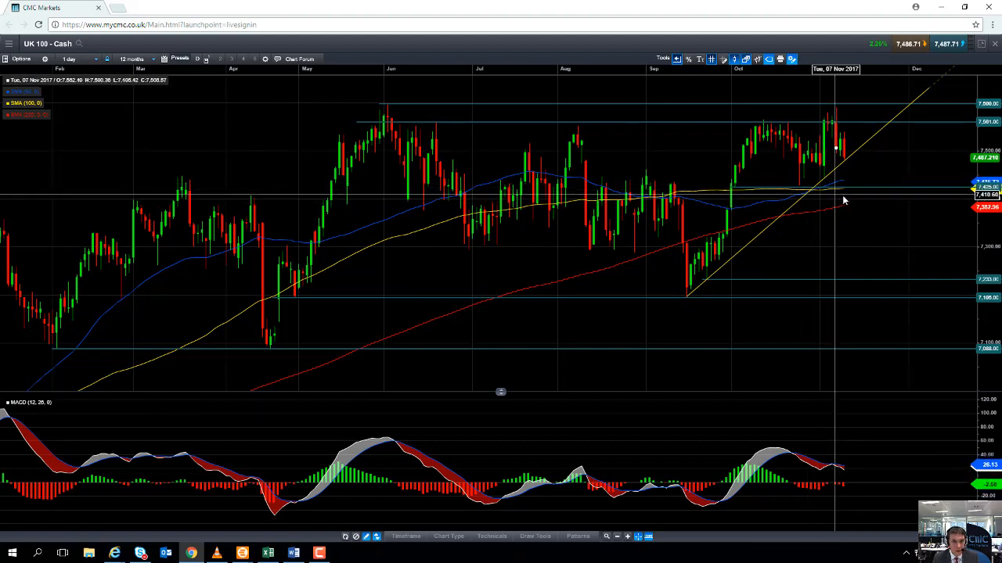
mouse_move(845, 194)
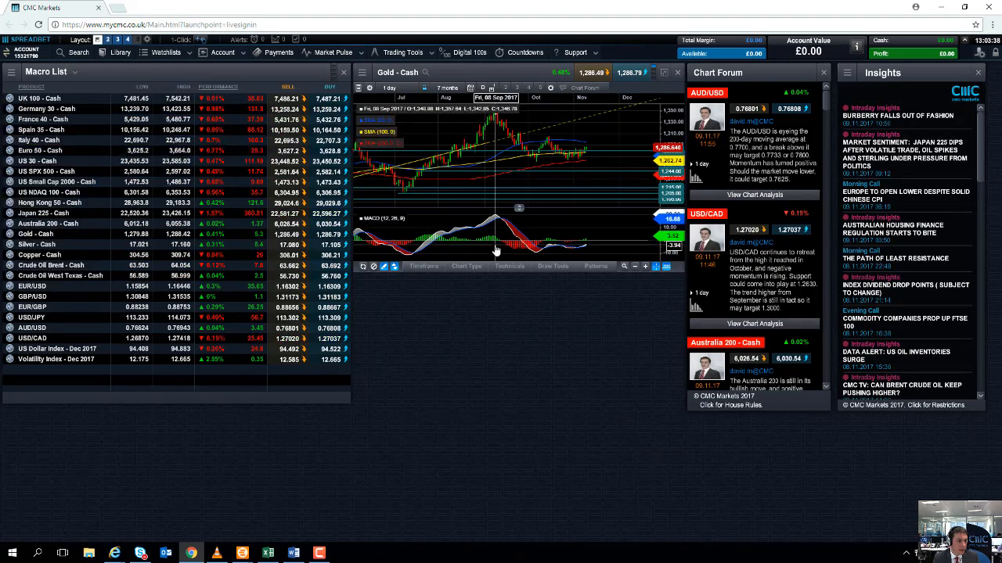
- Open Germany 30 - Cash from the Macro List and maximise its chart
click(46, 108)
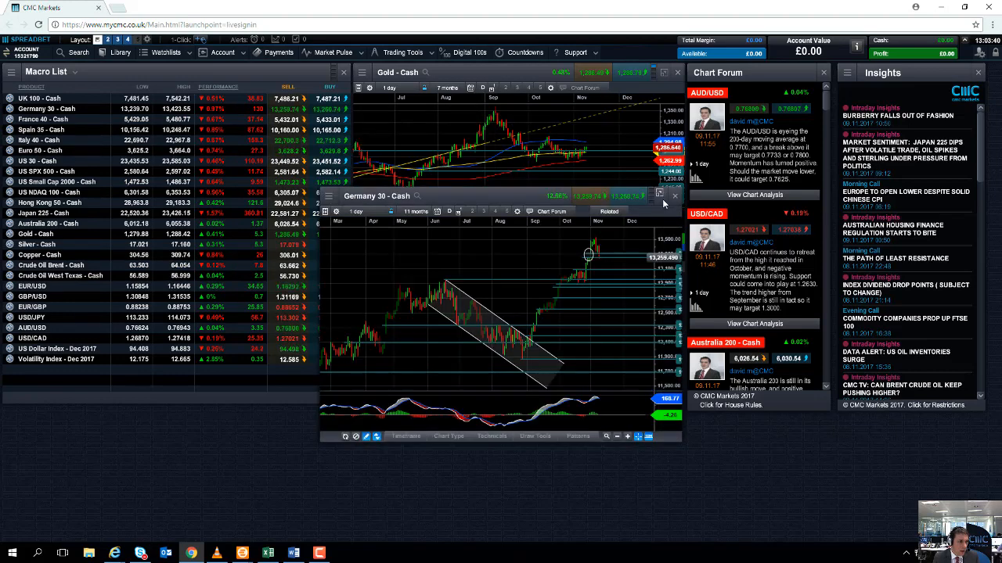
click(663, 196)
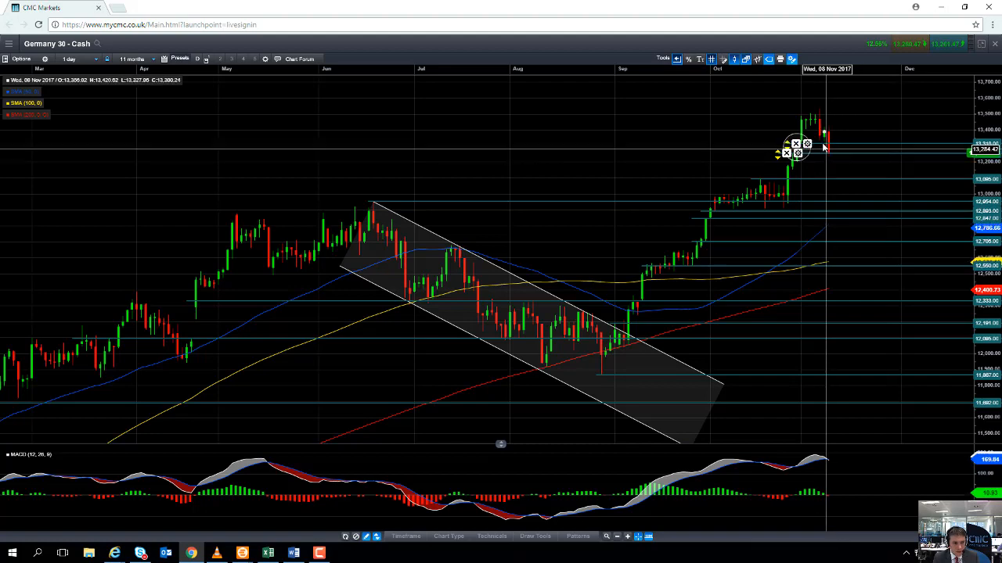
mouse_move(789, 153)
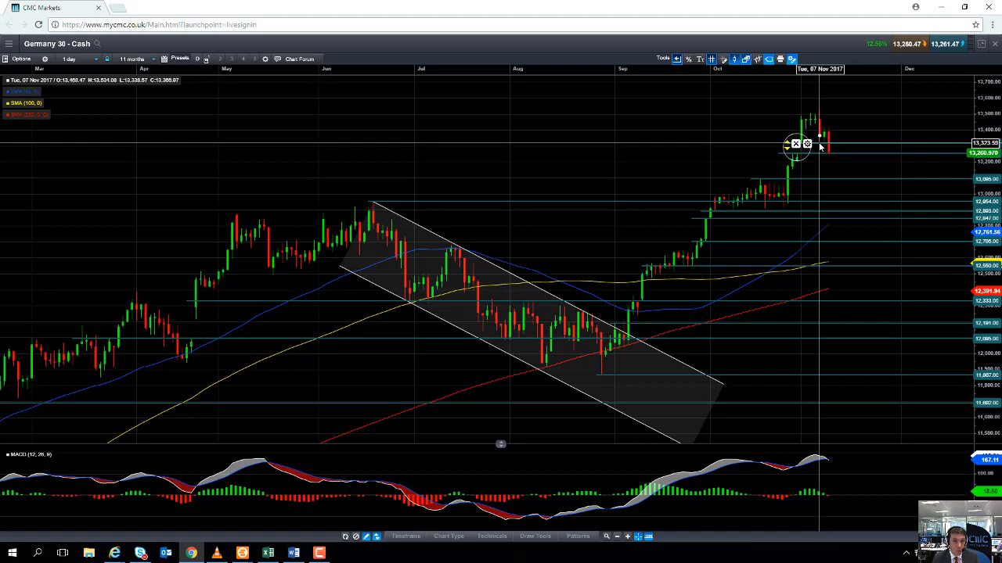
mouse_move(796, 188)
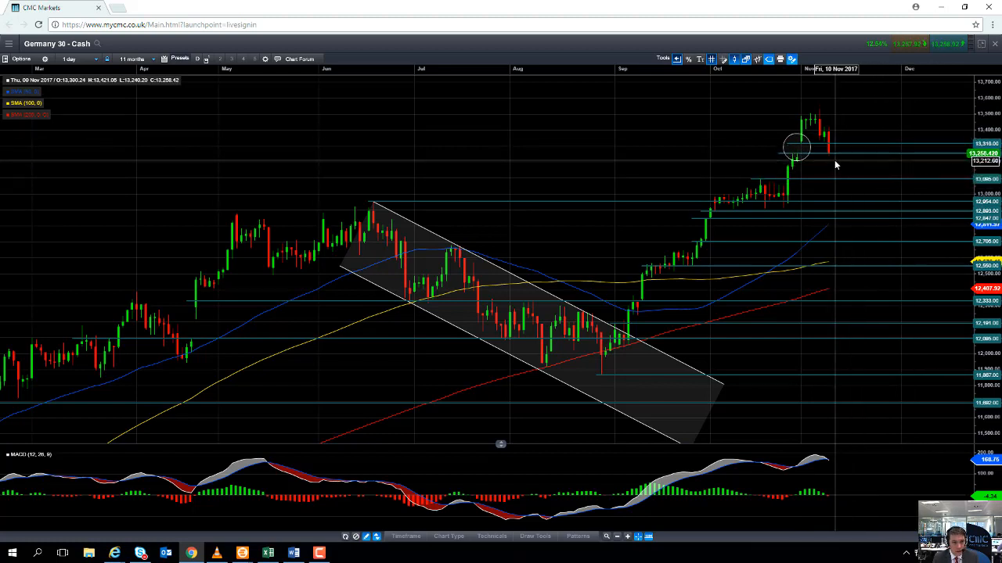
mouse_move(853, 172)
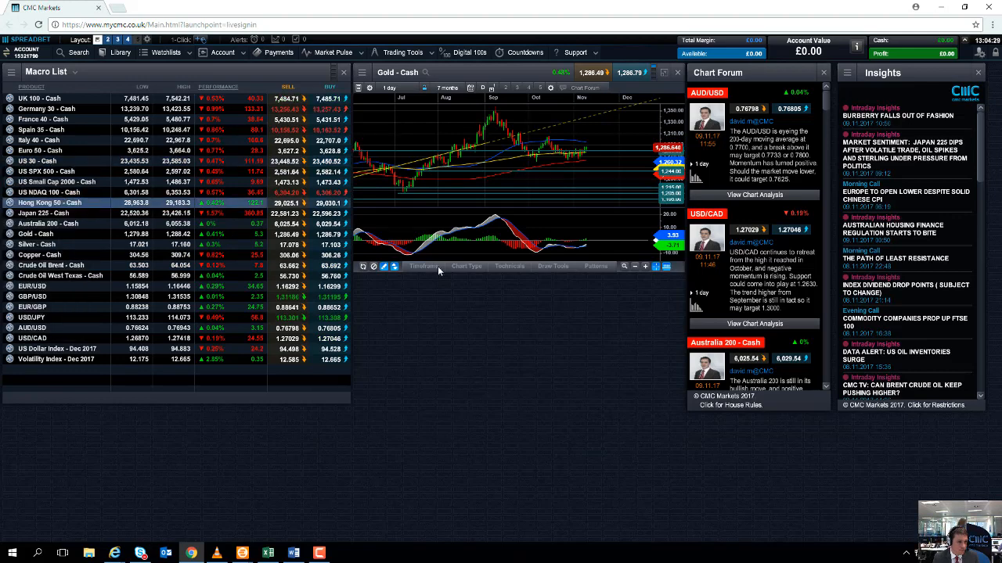
click(47, 162)
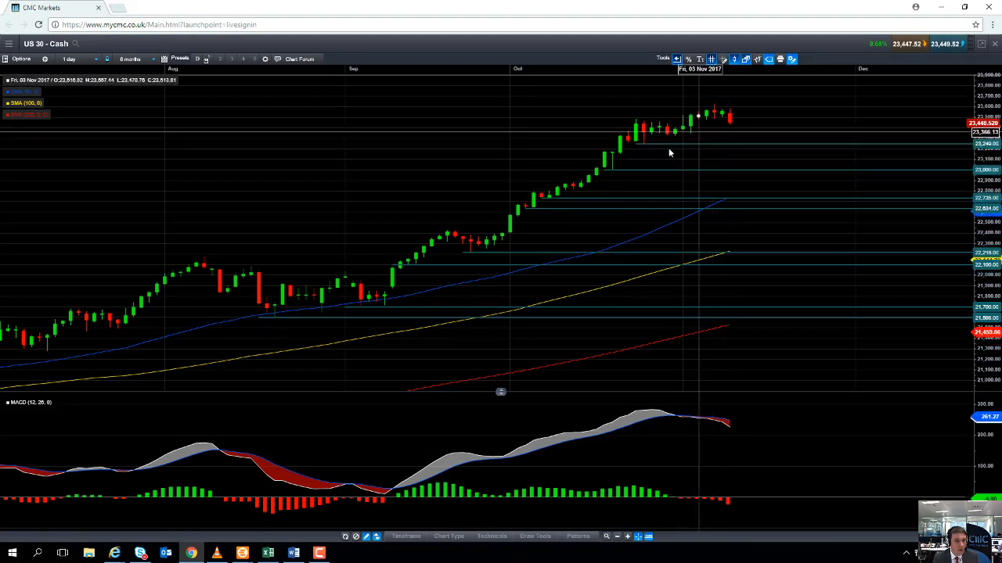
mouse_move(714, 130)
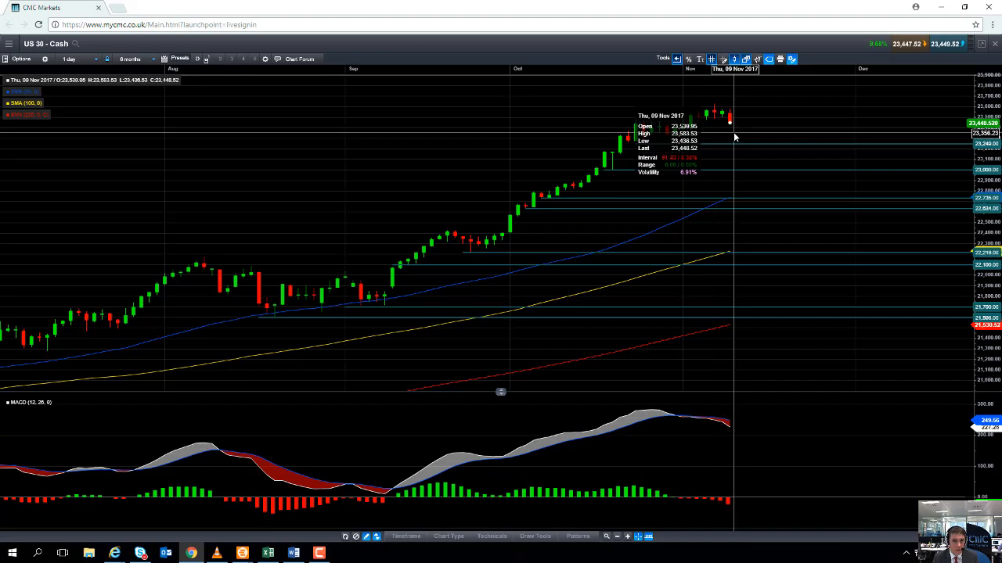
mouse_move(728, 148)
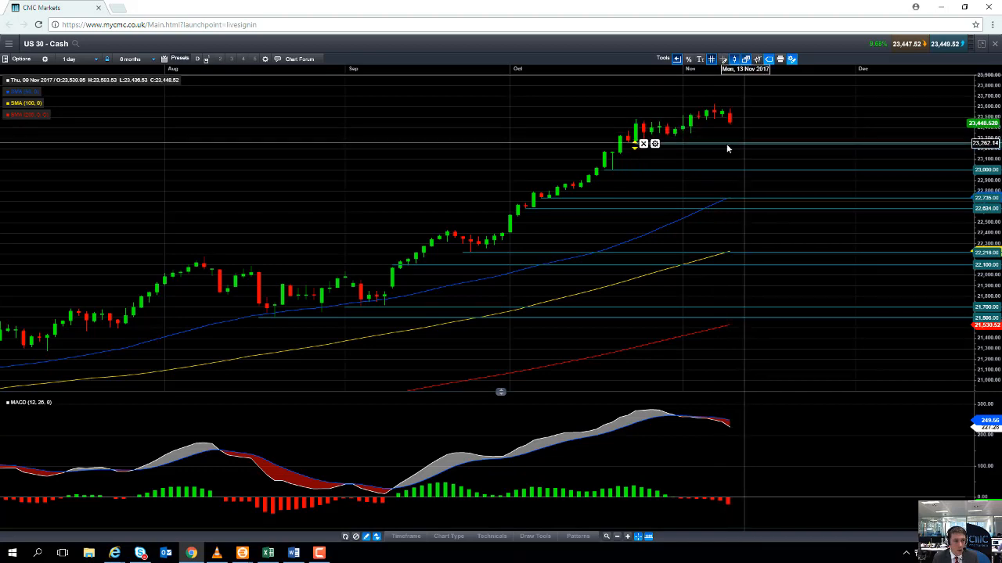
mouse_move(670, 151)
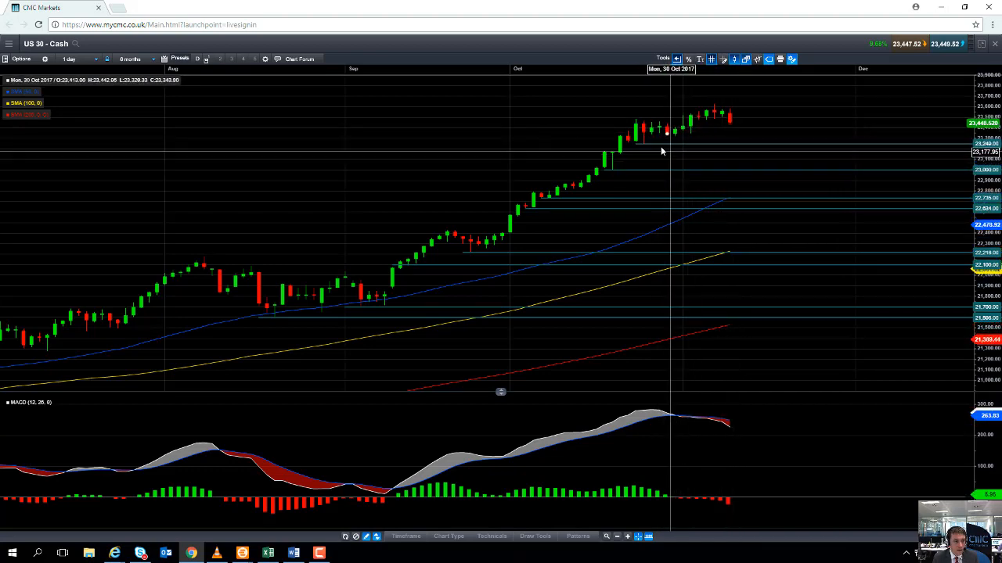
mouse_move(643, 145)
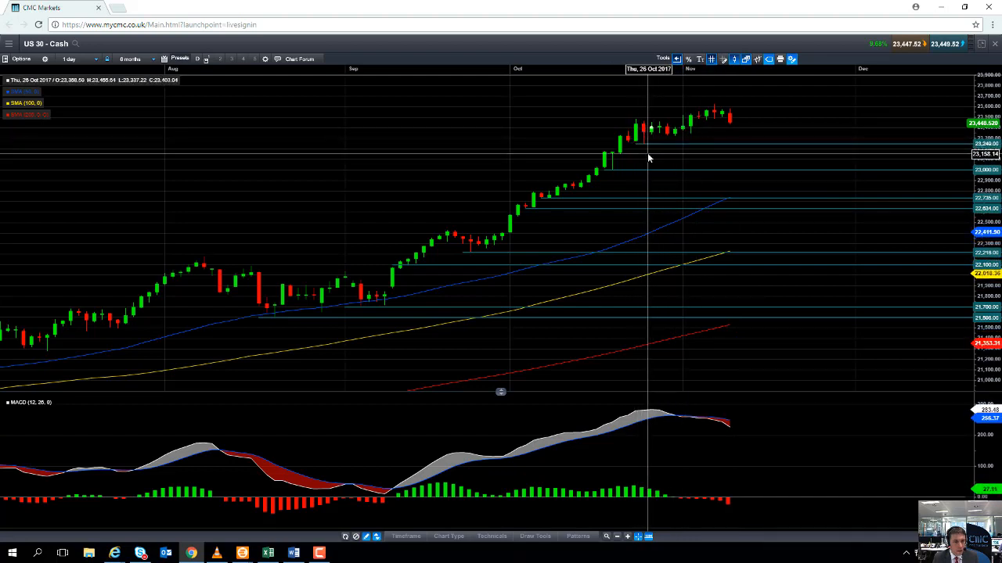
mouse_move(654, 156)
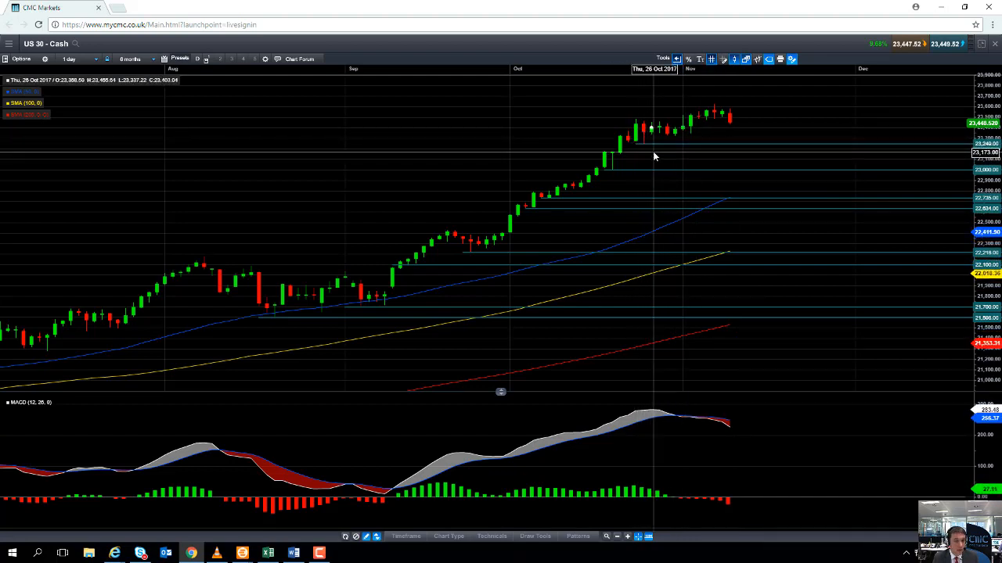
mouse_move(655, 155)
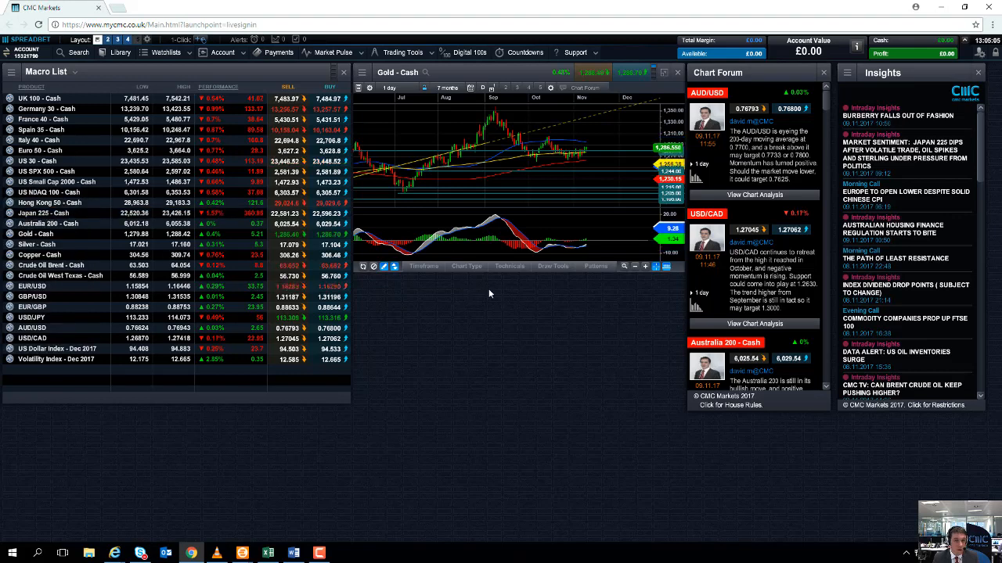
- Open US SPX 500 - Cash from the Macro List and maximise its chart
click(45, 172)
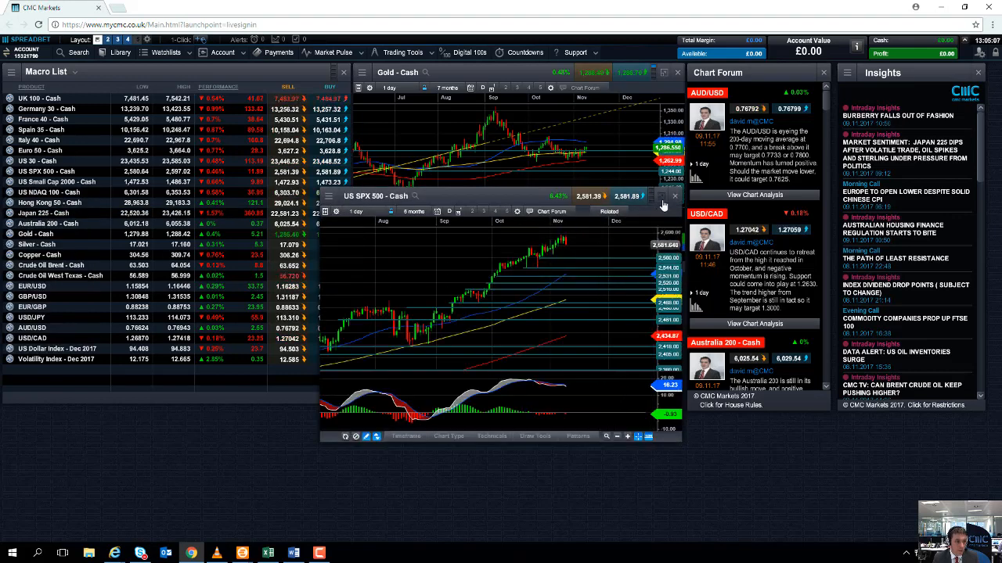
click(664, 196)
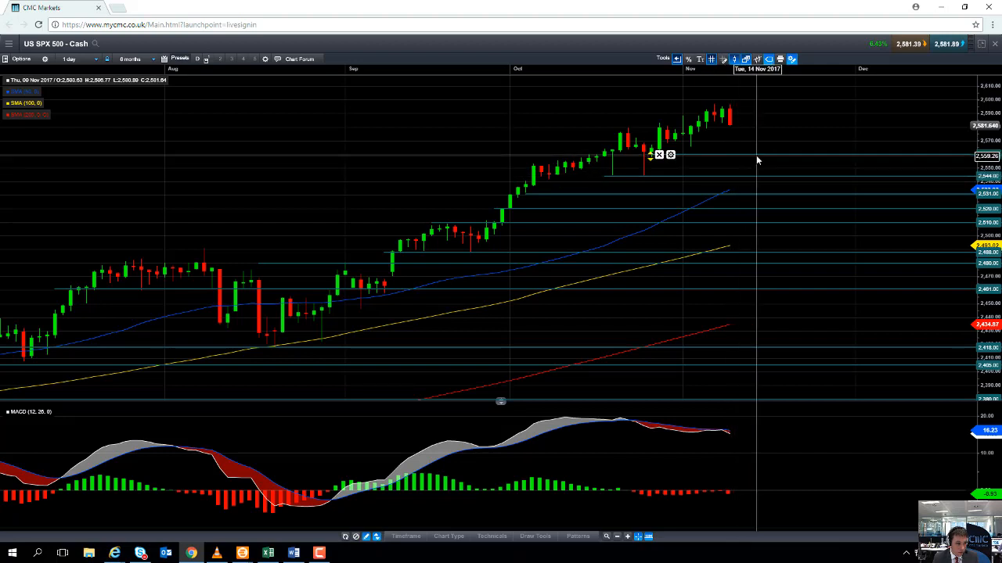
mouse_move(728, 121)
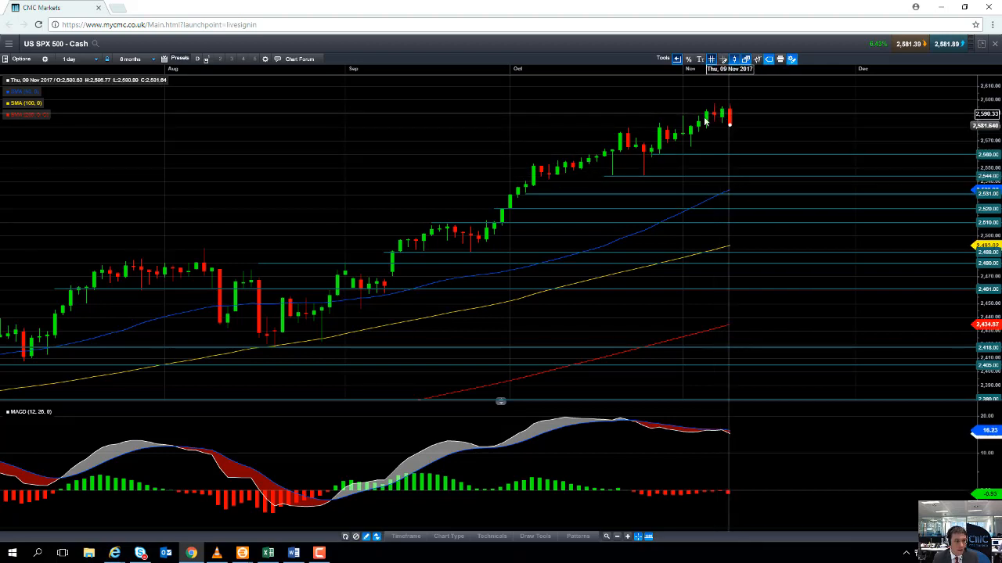
mouse_move(724, 113)
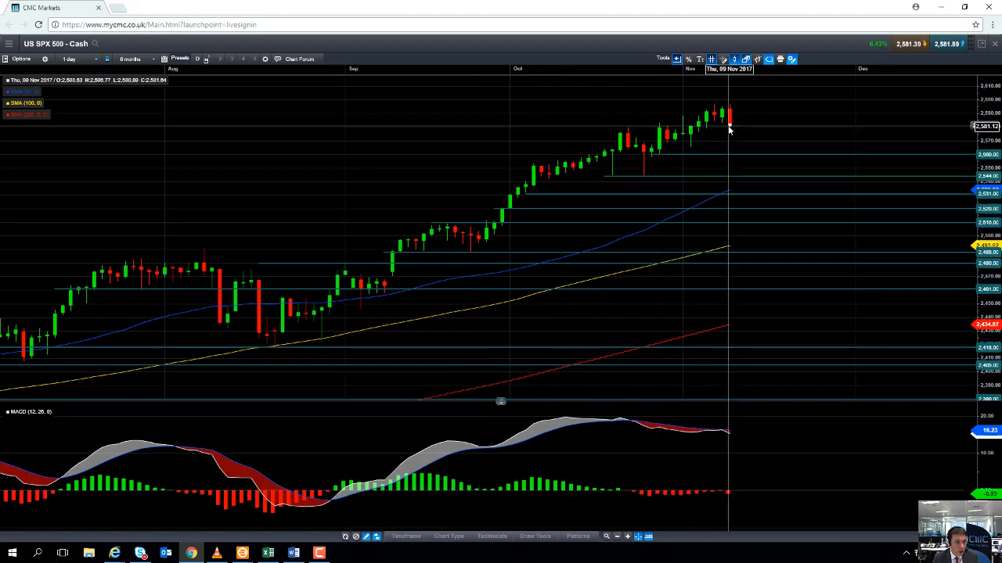
mouse_move(723, 140)
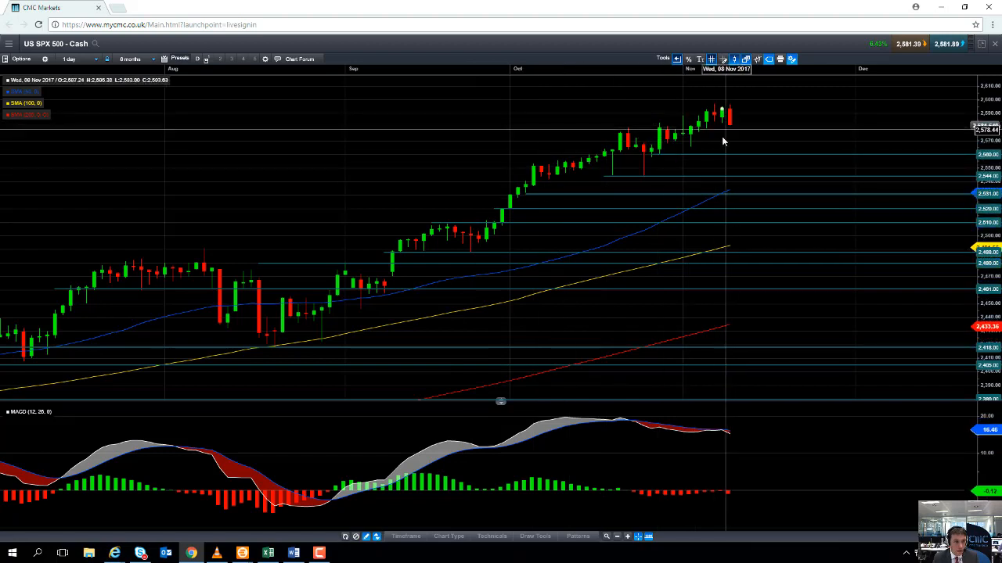
mouse_move(694, 151)
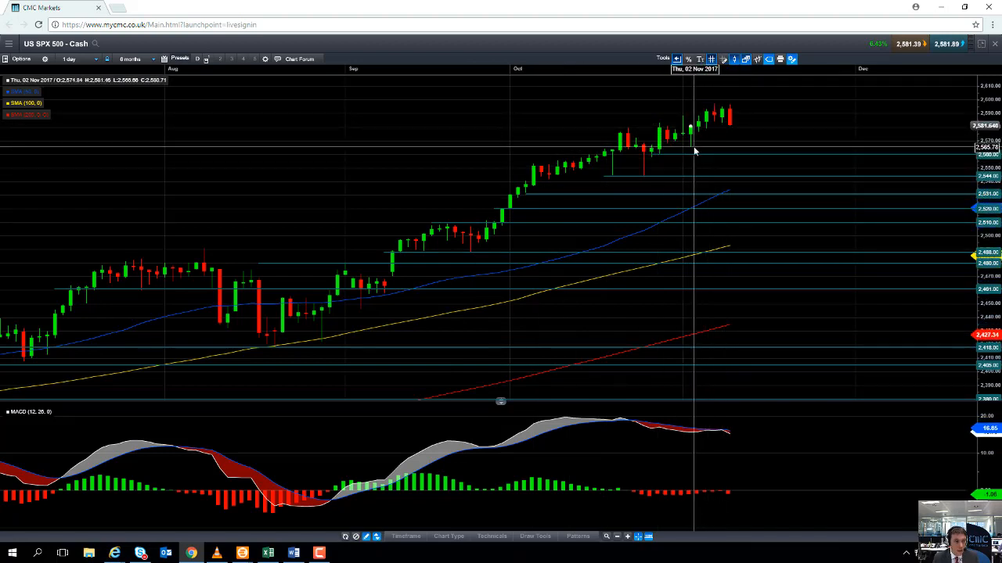
mouse_move(692, 150)
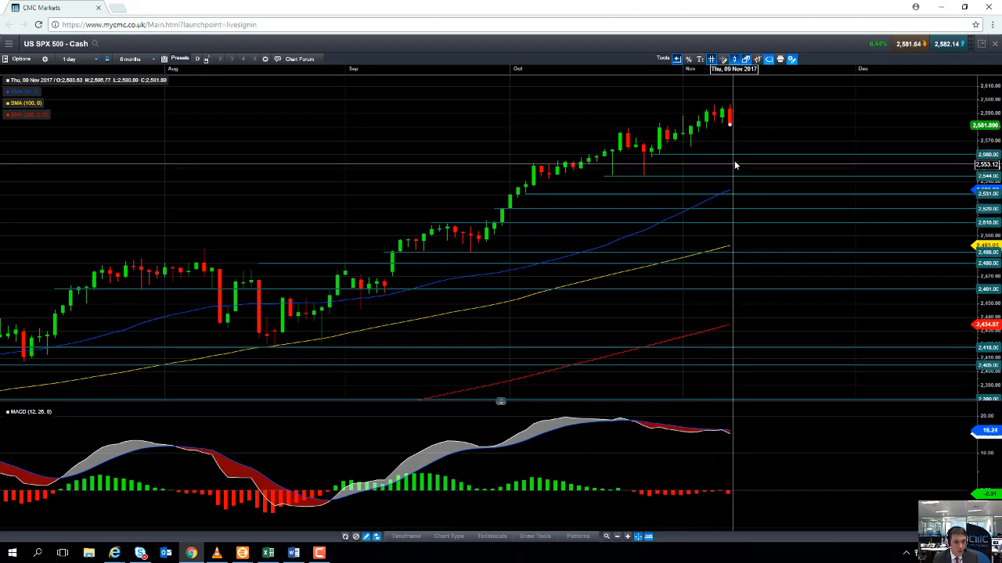
mouse_move(741, 170)
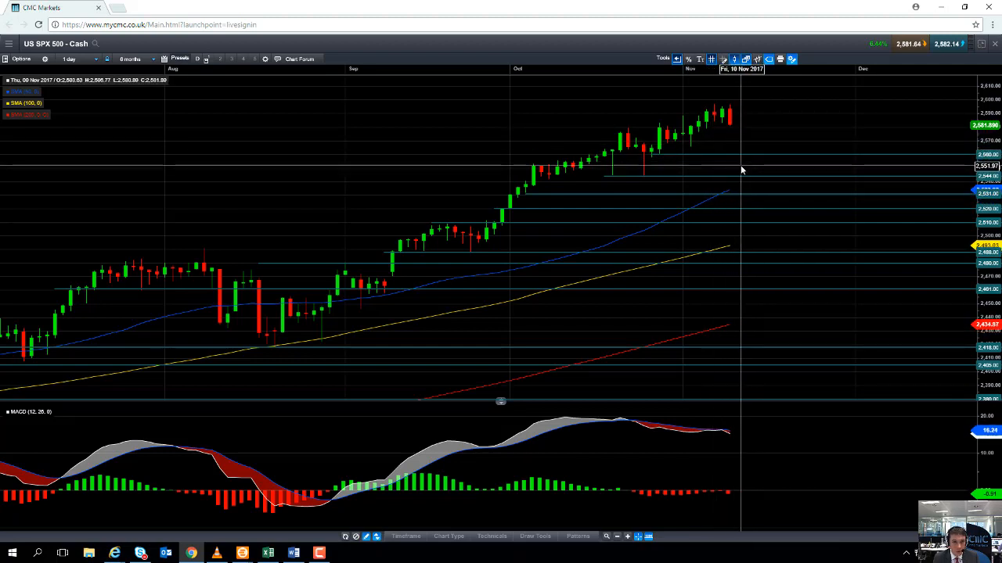
mouse_move(736, 170)
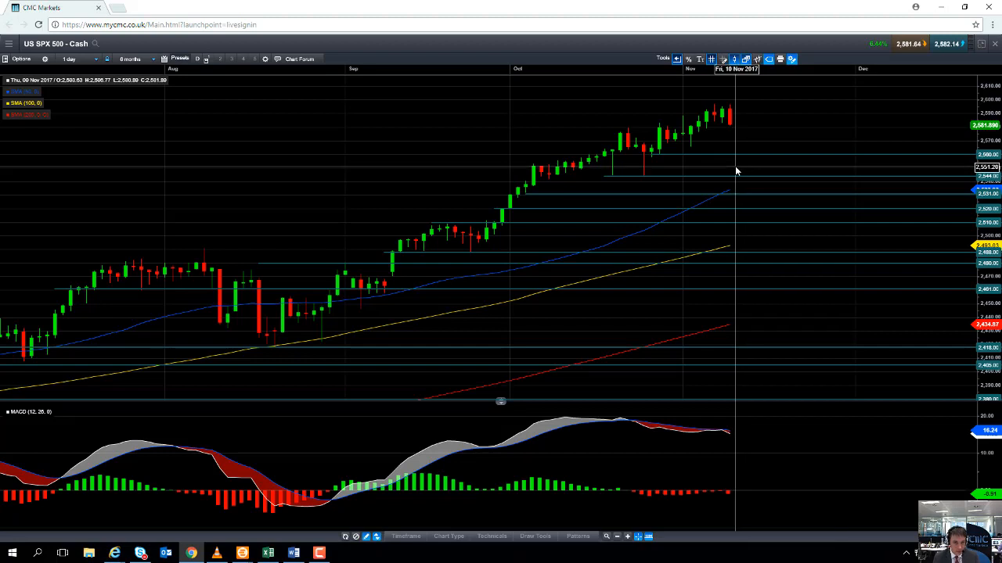